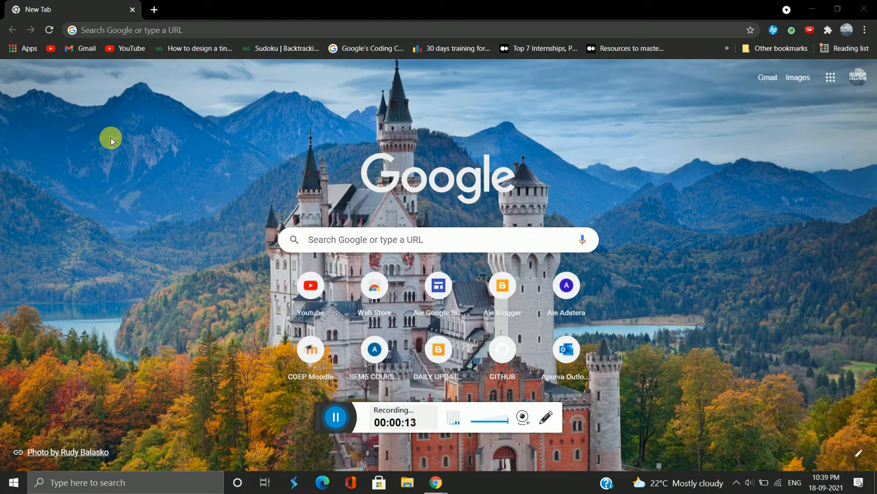
Step: Search Google for "free stopwatch" from the Chrome address bar
click(124, 30)
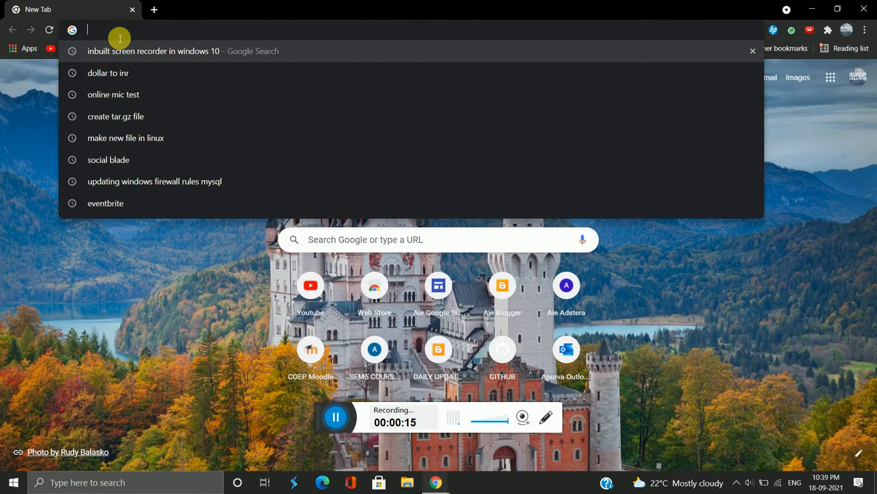
text(free stopwatch)
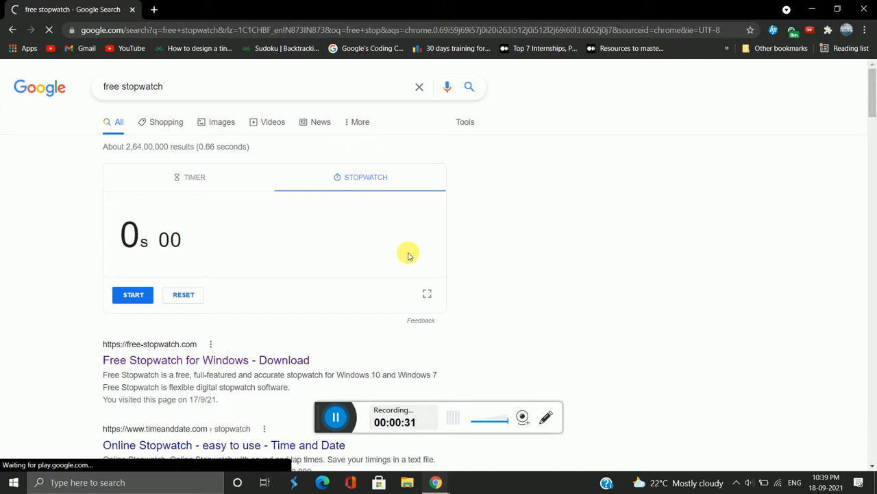
Step: Open the "Free Stopwatch for Windows - Download" result at free-stopwatch.com
scroll(down, 3)
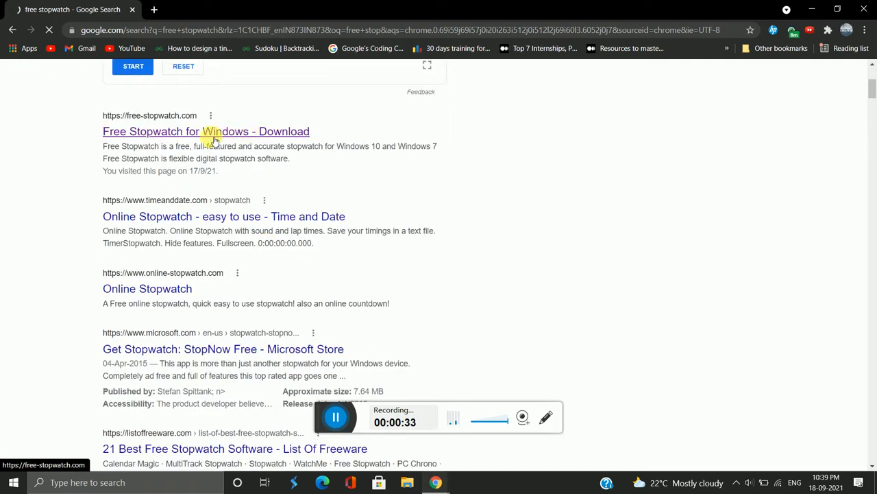
click(206, 131)
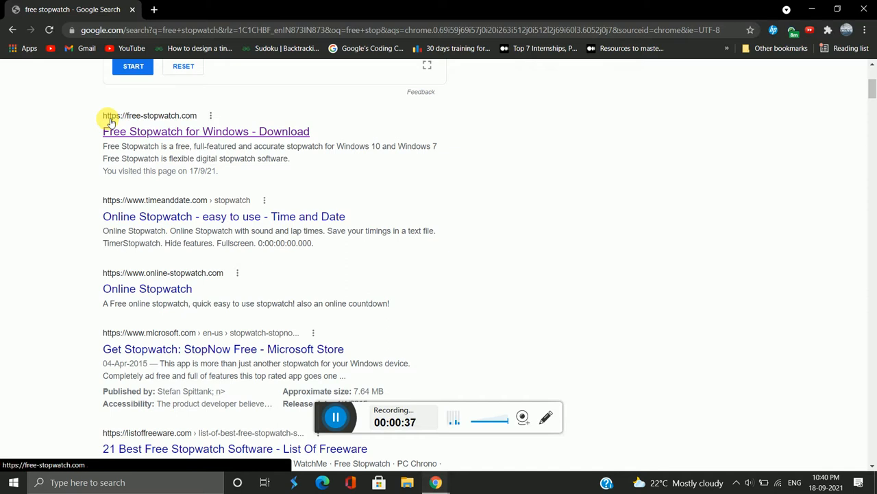
click(206, 132)
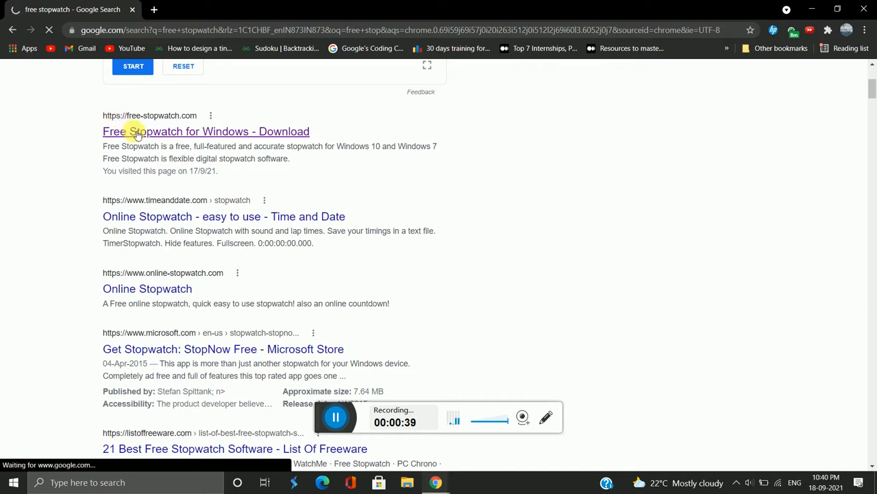
click(205, 132)
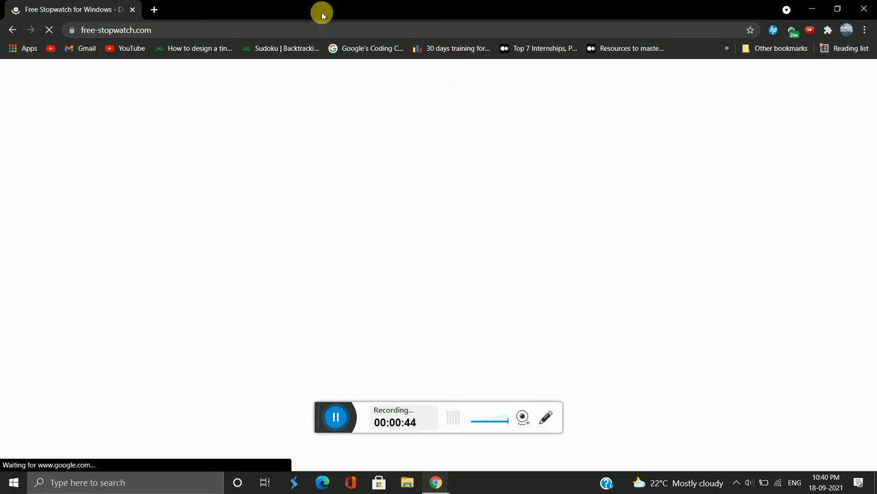
mouse_move(381, 107)
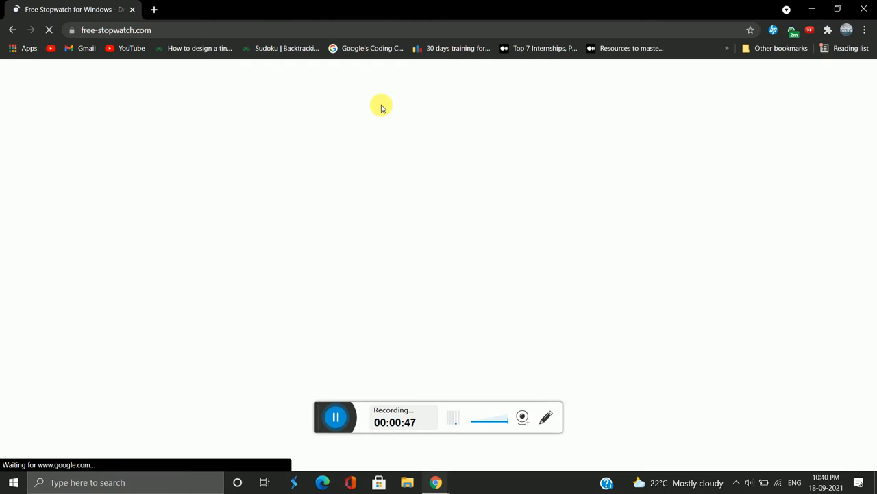
mouse_move(544, 85)
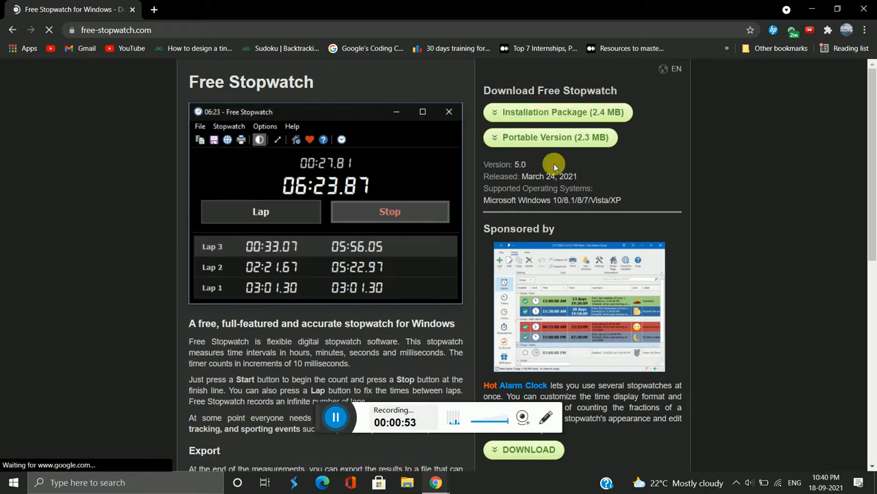
mouse_move(557, 104)
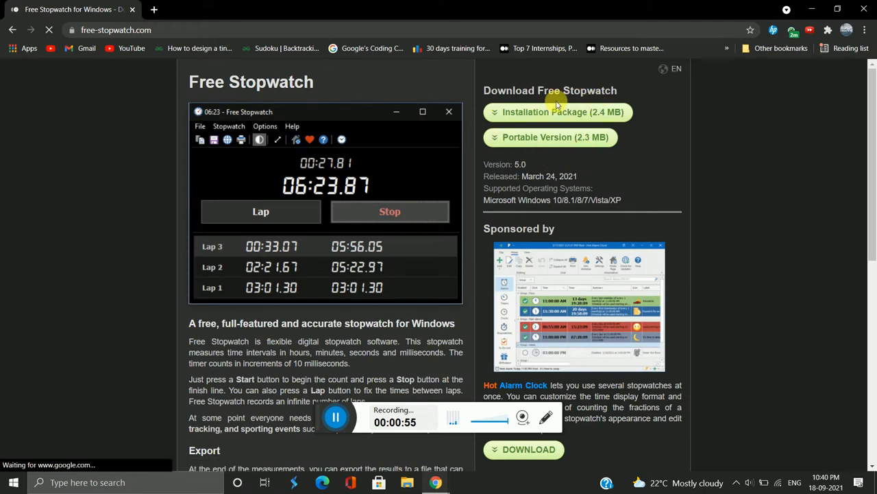
Step: Download the Free Stopwatch Installation Package (2.4 MB) from free-stopwatch.com
click(557, 112)
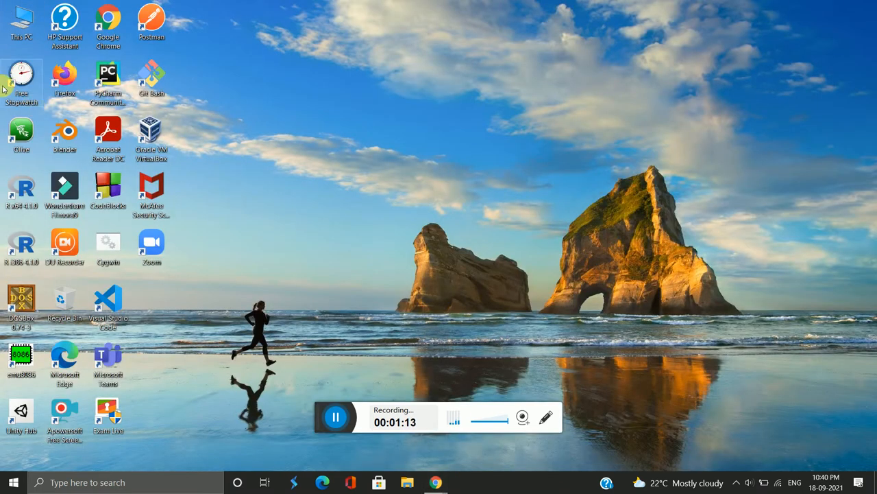
mouse_move(21, 126)
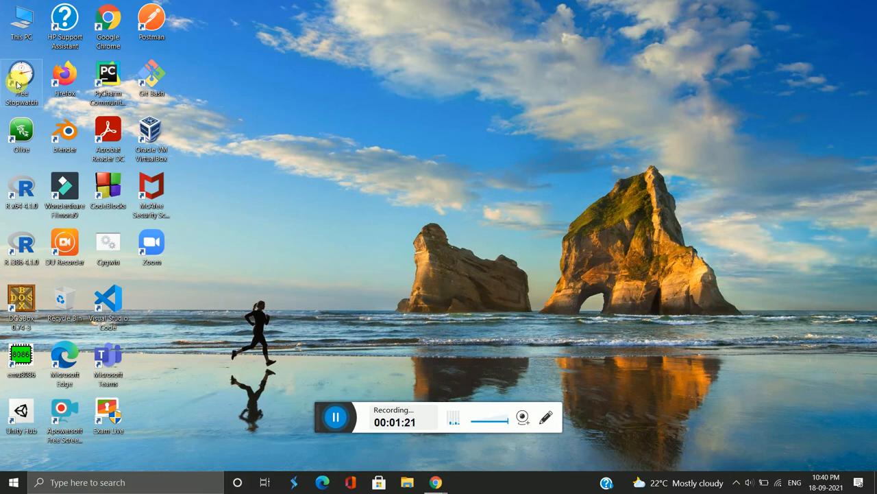
mouse_move(21, 75)
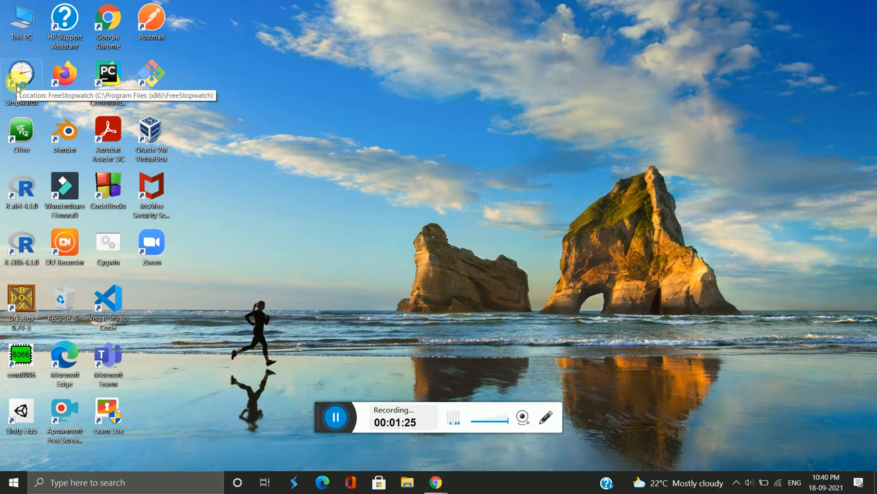
Step: Launch Free Stopwatch from its desktop shortcut
double_click(22, 75)
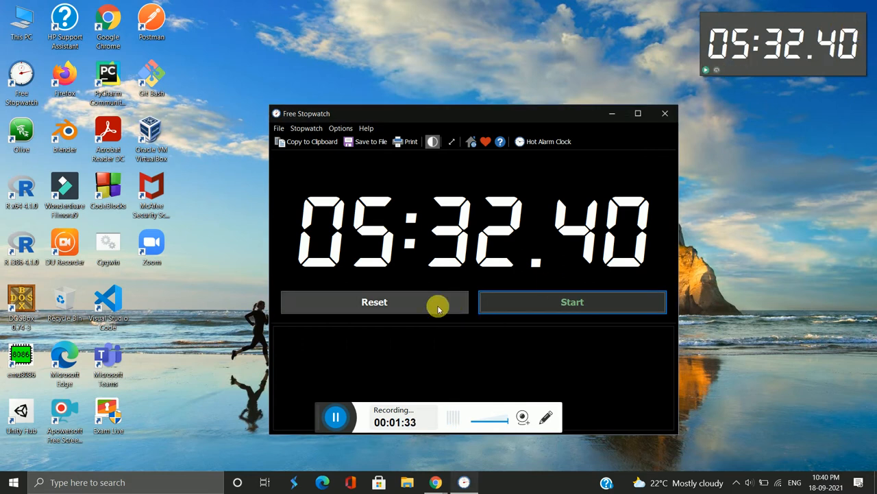
Step: Reset the stopwatch to 00:00.00 and enable 'Show stopwatch in floating window'
click(374, 302)
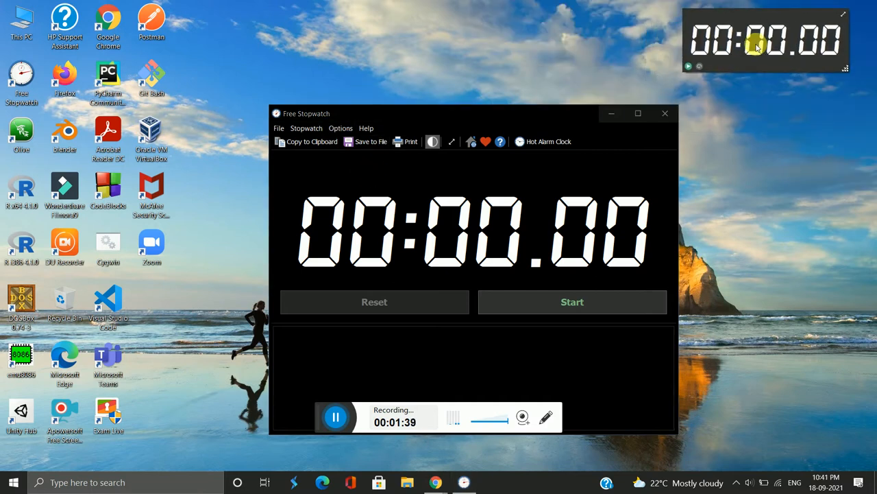
click(340, 129)
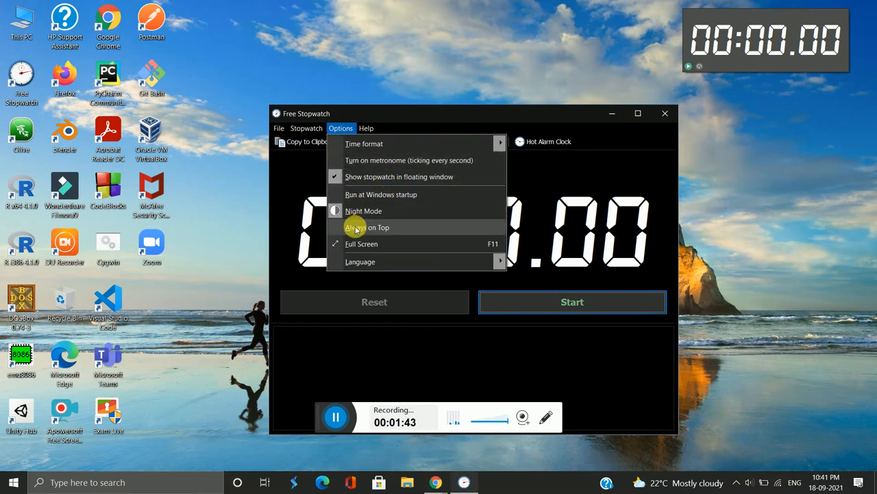
mouse_move(359, 177)
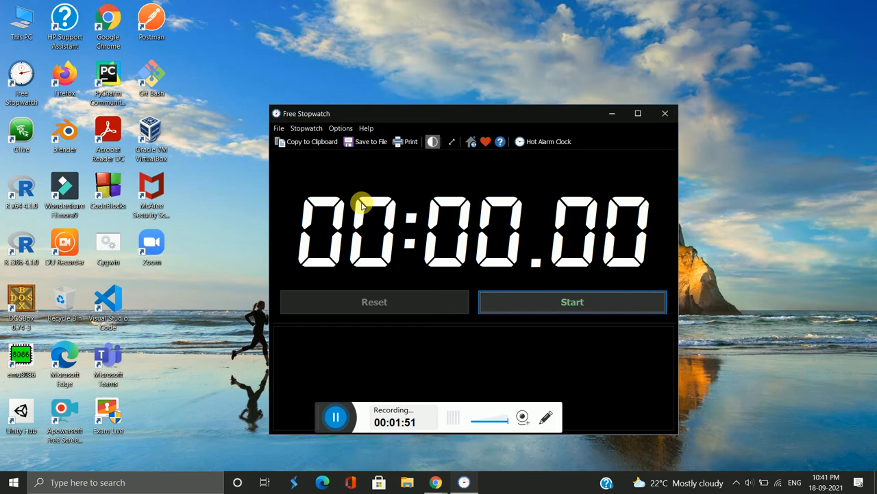
click(340, 129)
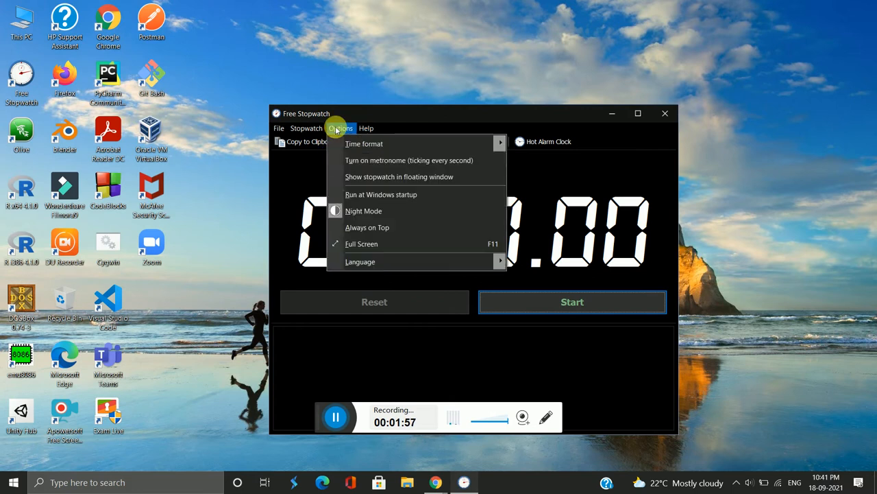
click(399, 176)
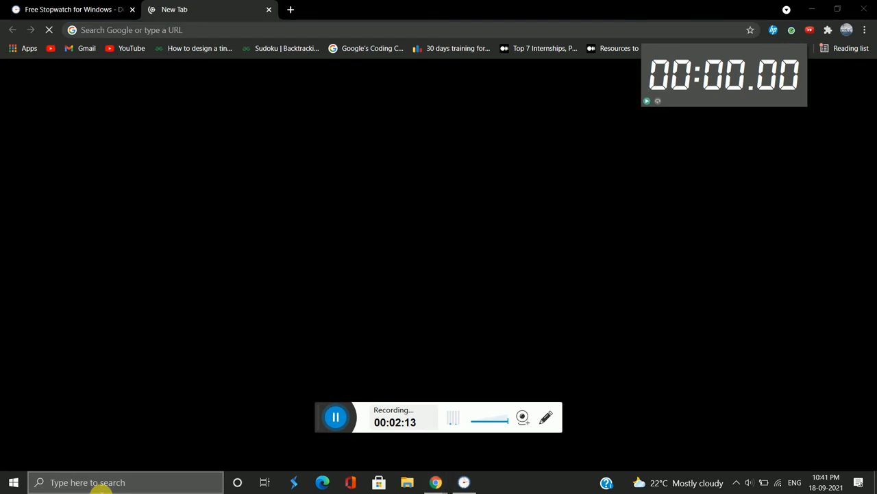
Step: Reset the floating timer to 00:00.00 and minimise Chrome to reveal the desktop
text(npte)
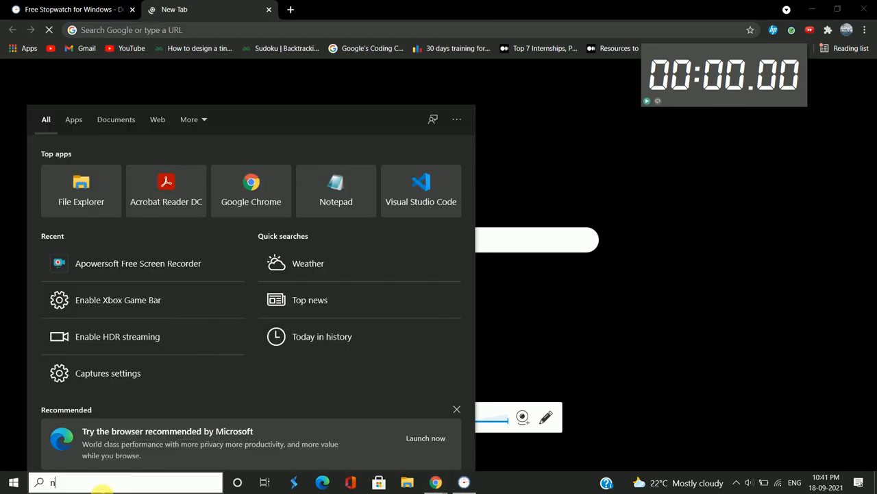
text(pte)
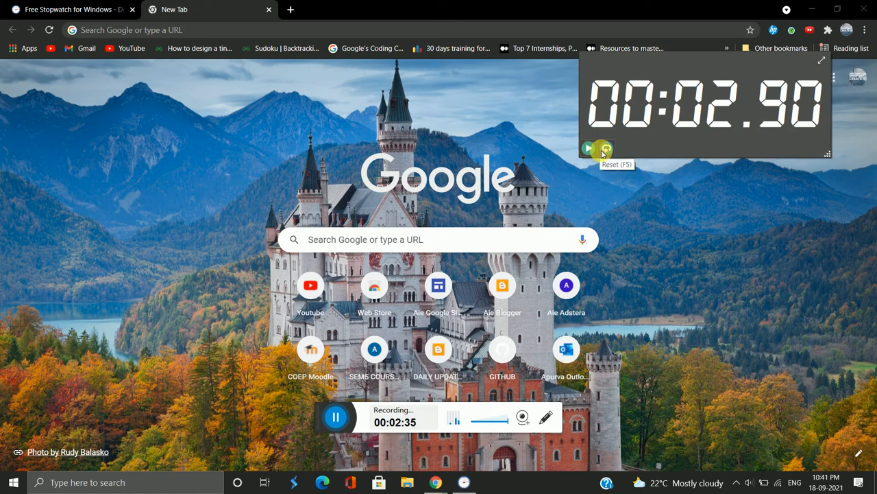
click(605, 148)
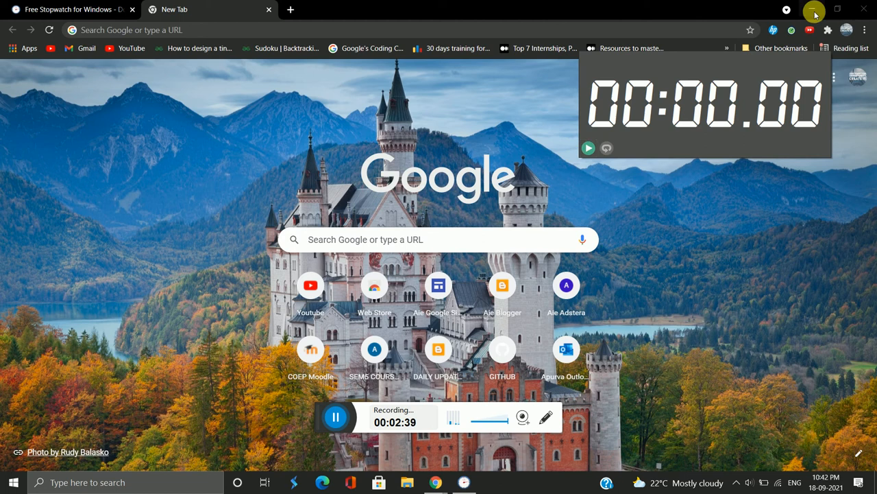
click(837, 8)
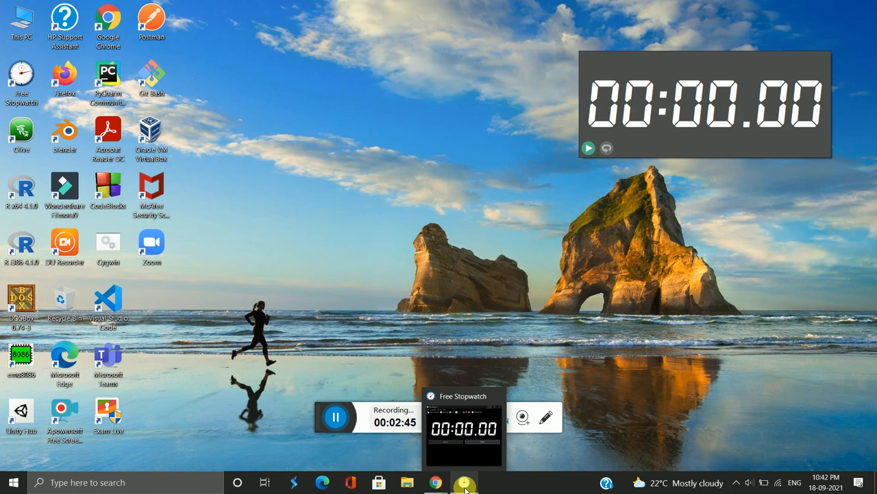
Step: Restore the main Free Stopwatch window from the taskbar and switch it to Night Mode
click(465, 482)
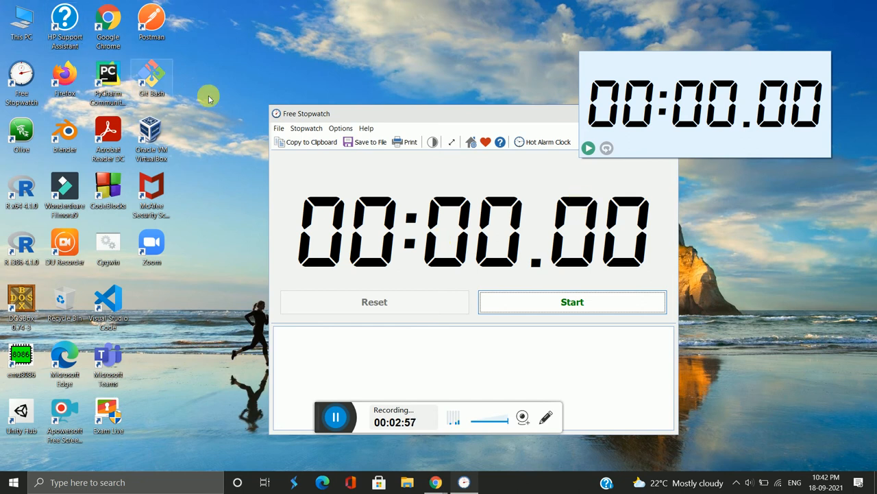
click(340, 129)
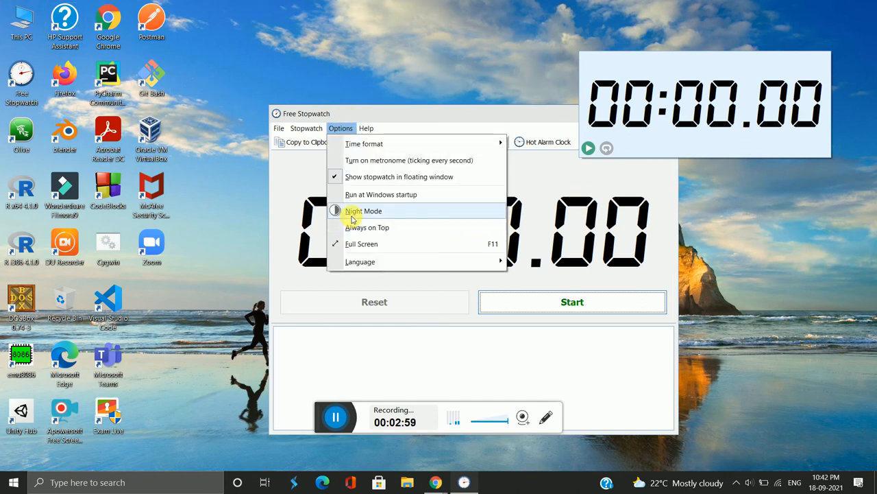
click(365, 211)
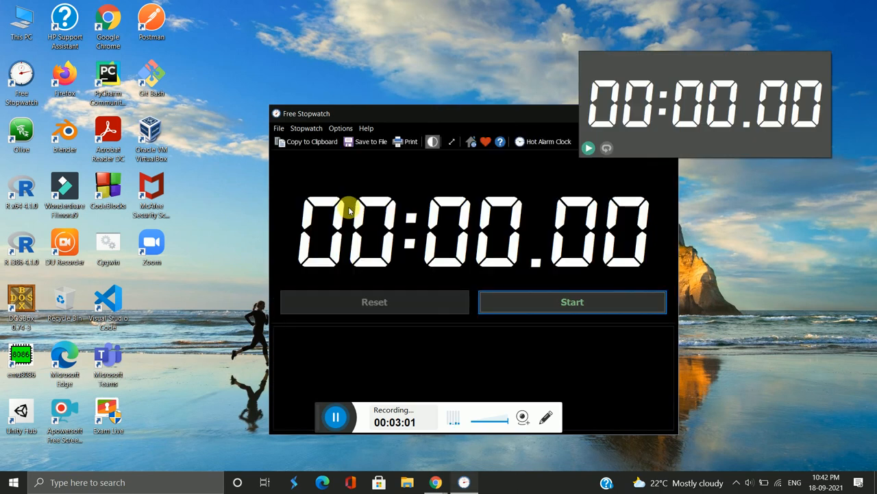
click(340, 129)
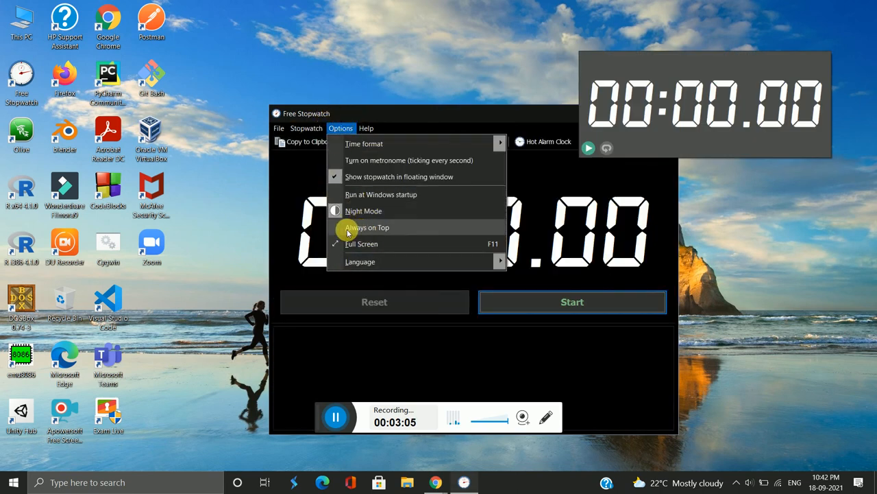
mouse_move(279, 129)
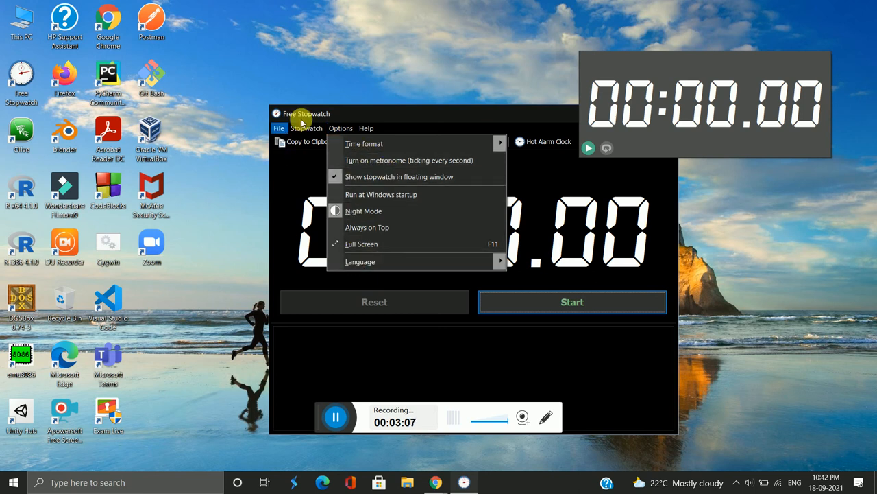
Step: Show the File menu with its Save to File, Load from File, print and exit commands
click(280, 128)
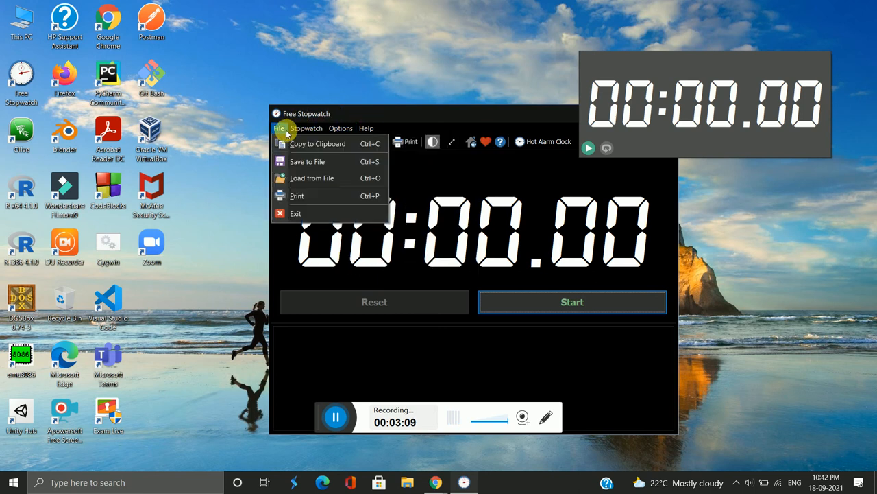
mouse_move(307, 162)
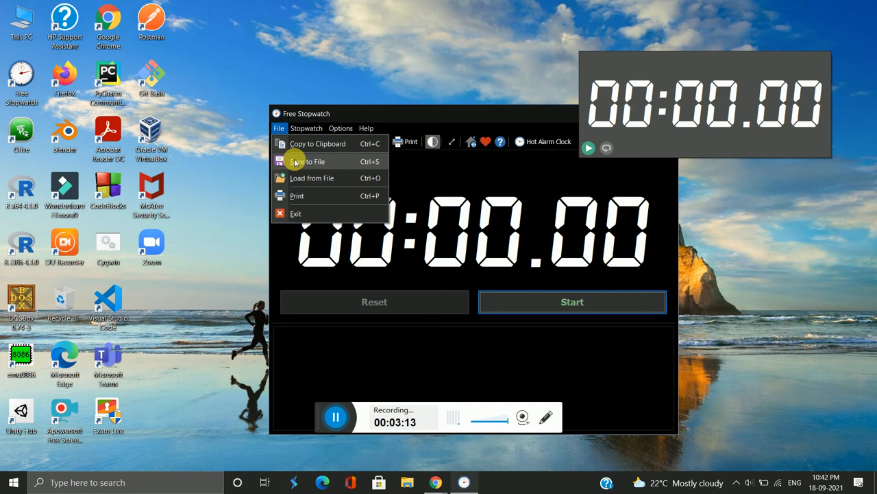
mouse_move(302, 178)
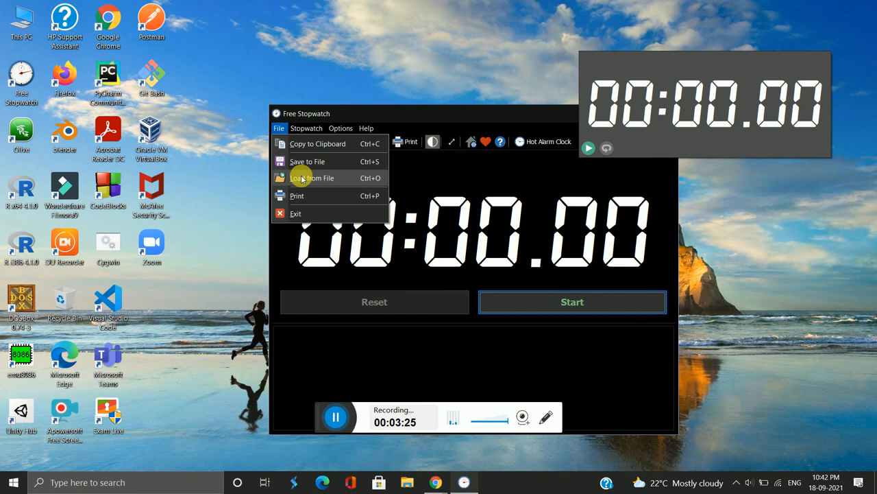
mouse_move(452, 120)
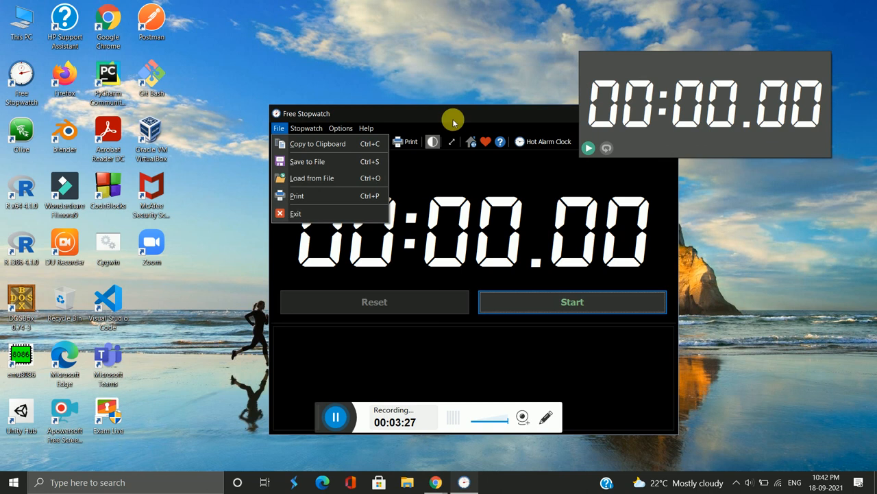
mouse_move(447, 111)
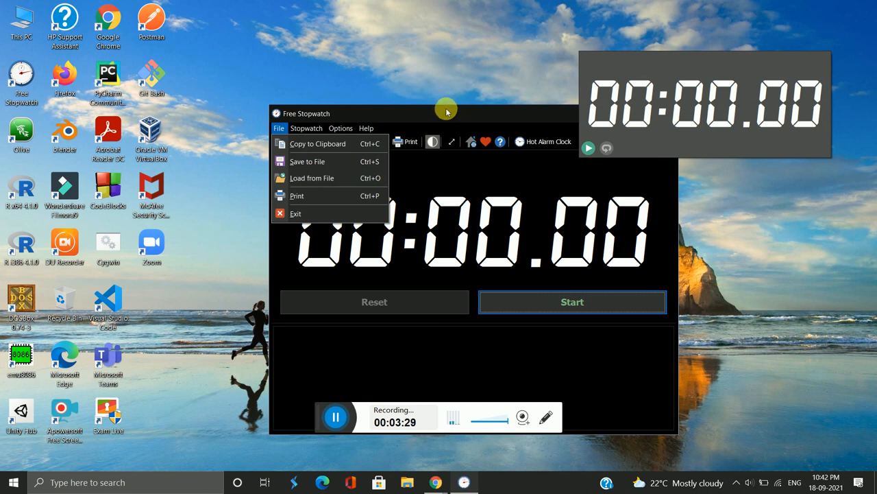